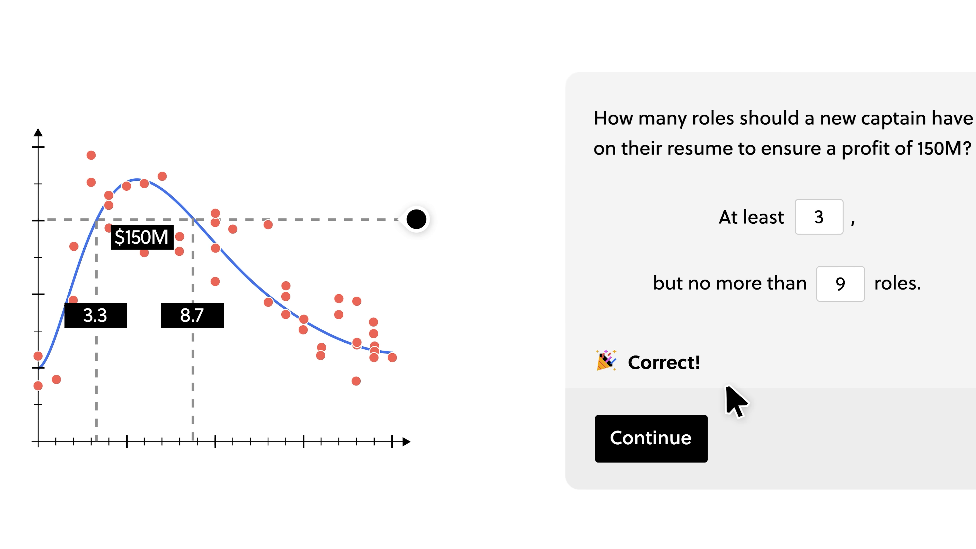
Continue past the correct 3-to-9 roles answer to the Box and Whisker dot-plot exercise
{"action": "left_click", "coordinate": [651, 438]}
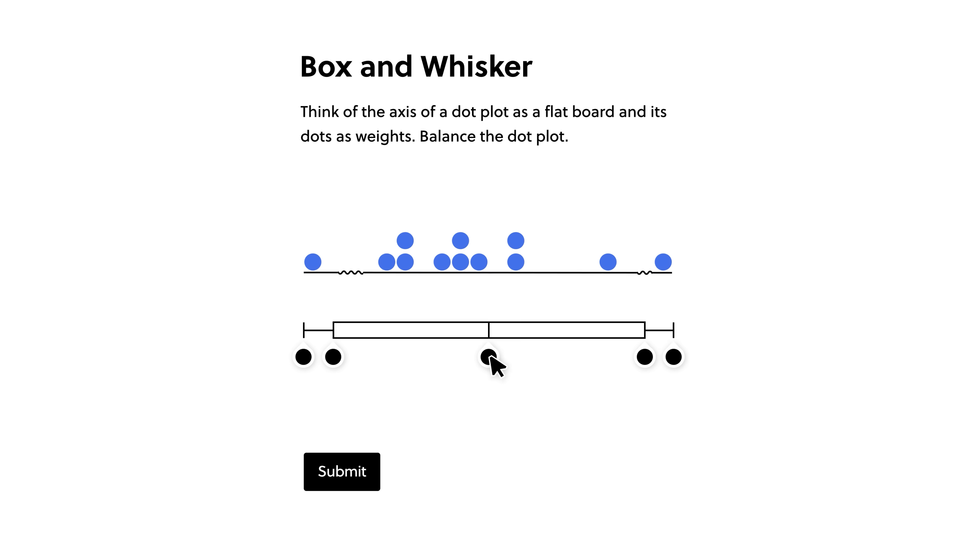